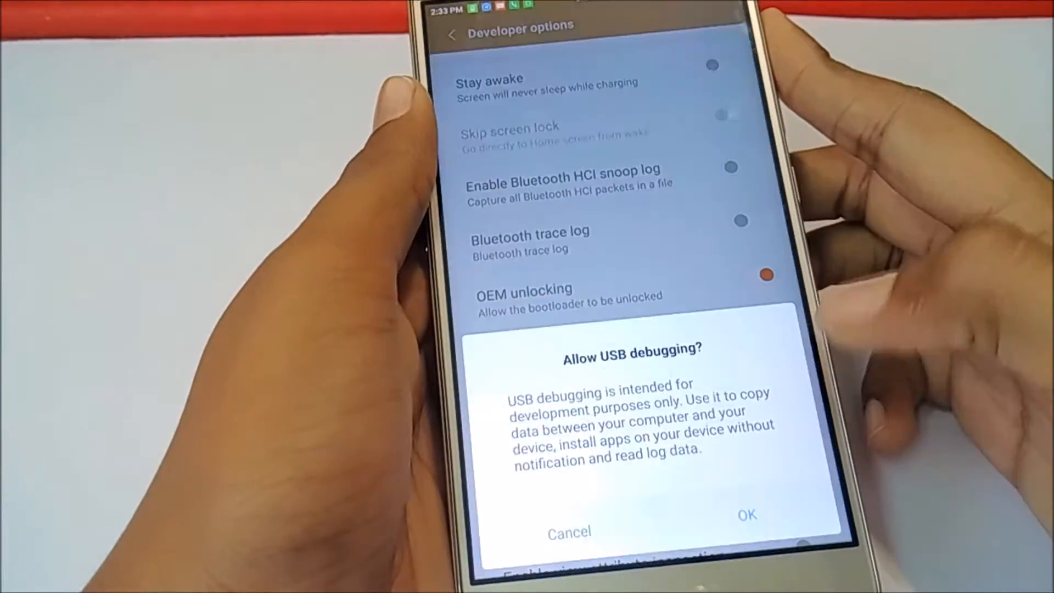
Step: Confirm the 'Allow USB debugging?' prompt so the phone accepts adb connections
left_click(750, 514)
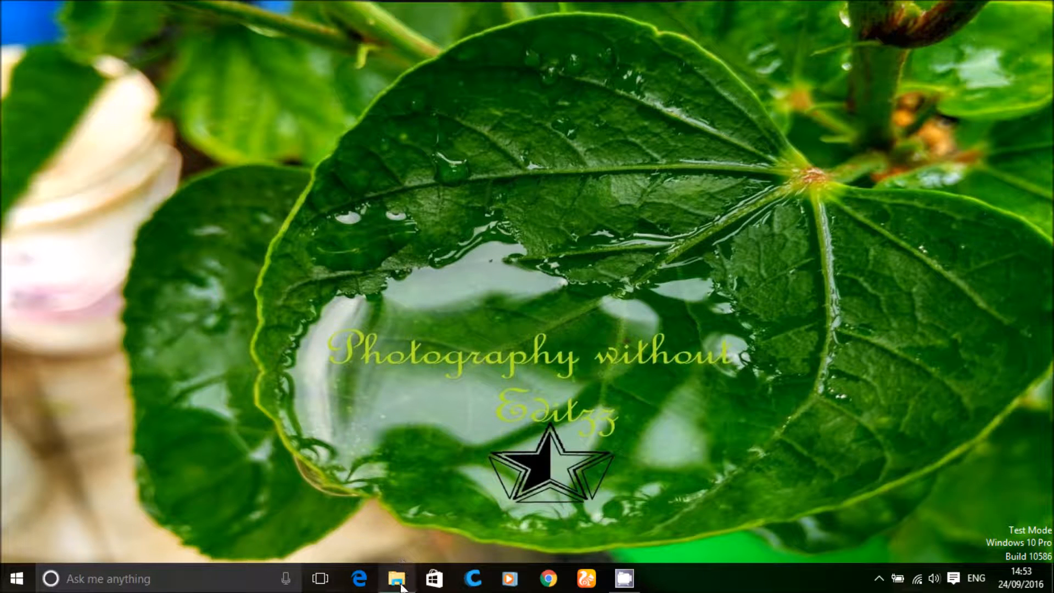
Step: Open a command window in the adb folder and run 'fastboot devices' to detect the phone
left_click(397, 579)
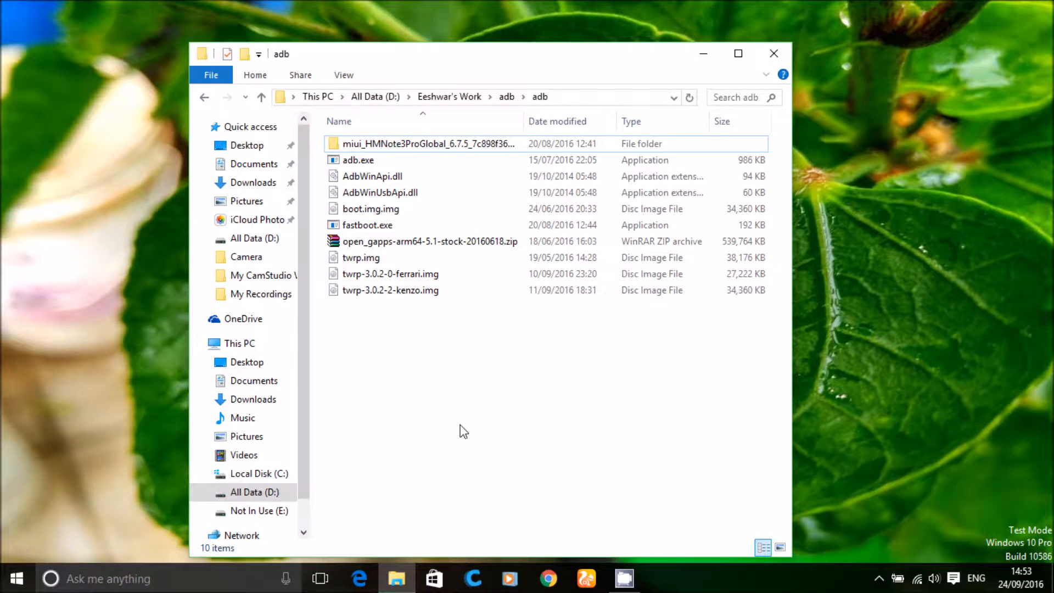
right_click(464, 430)
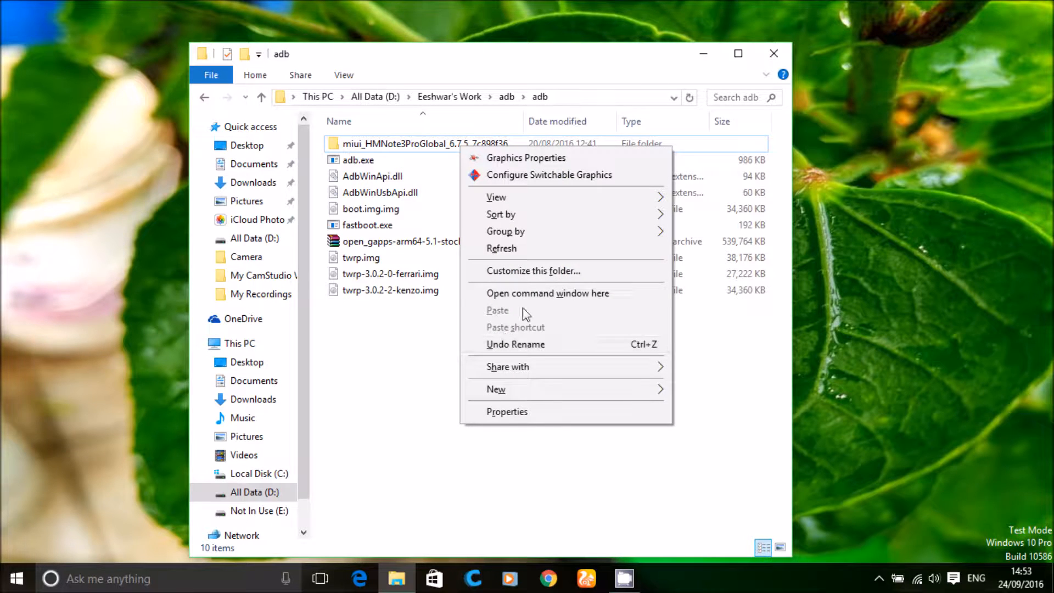
left_click(547, 293)
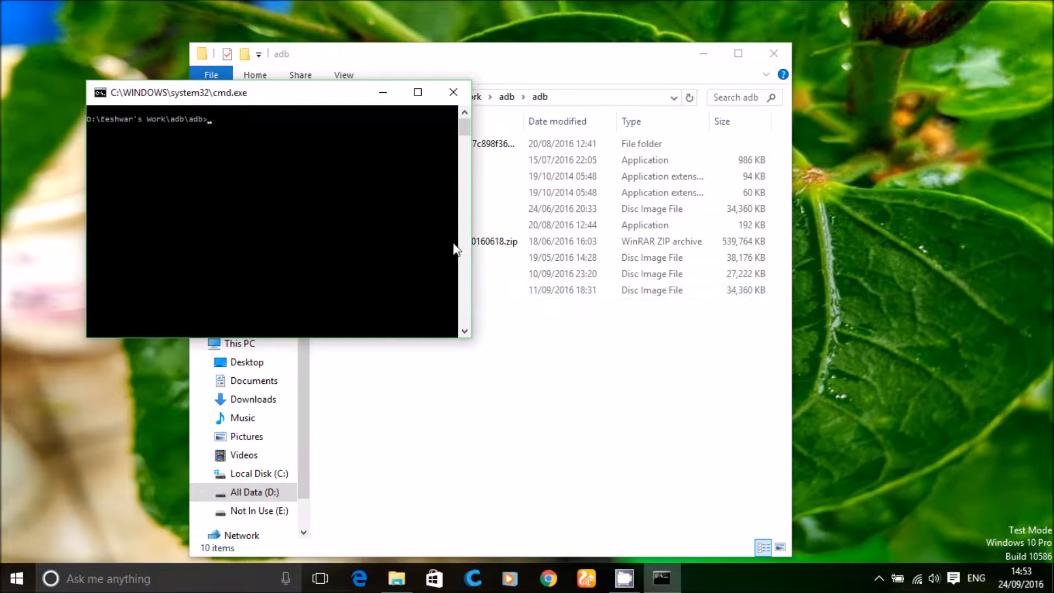
type("fastboot devices")
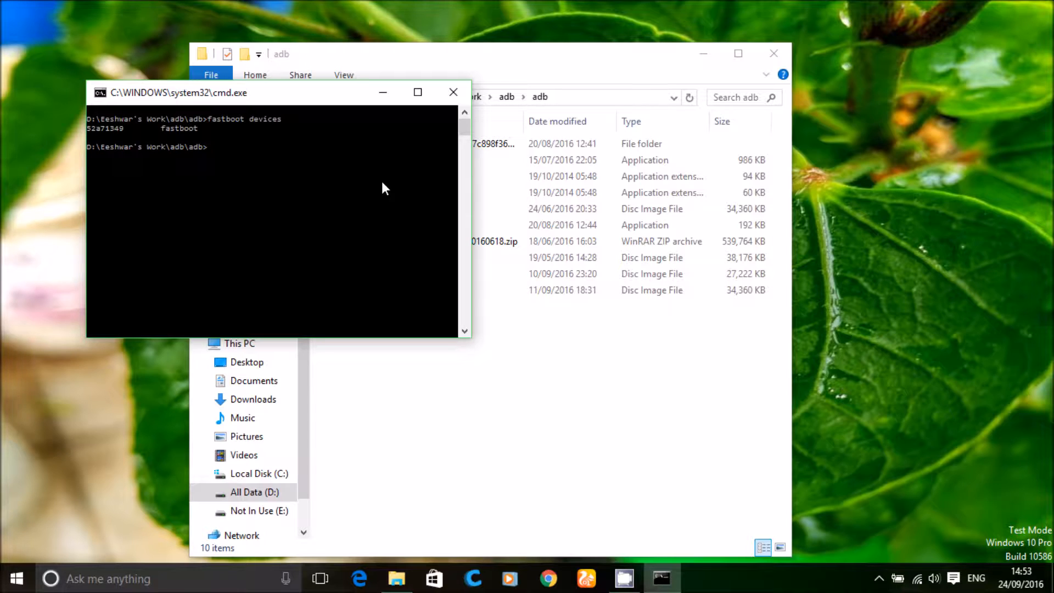
type("fastb")
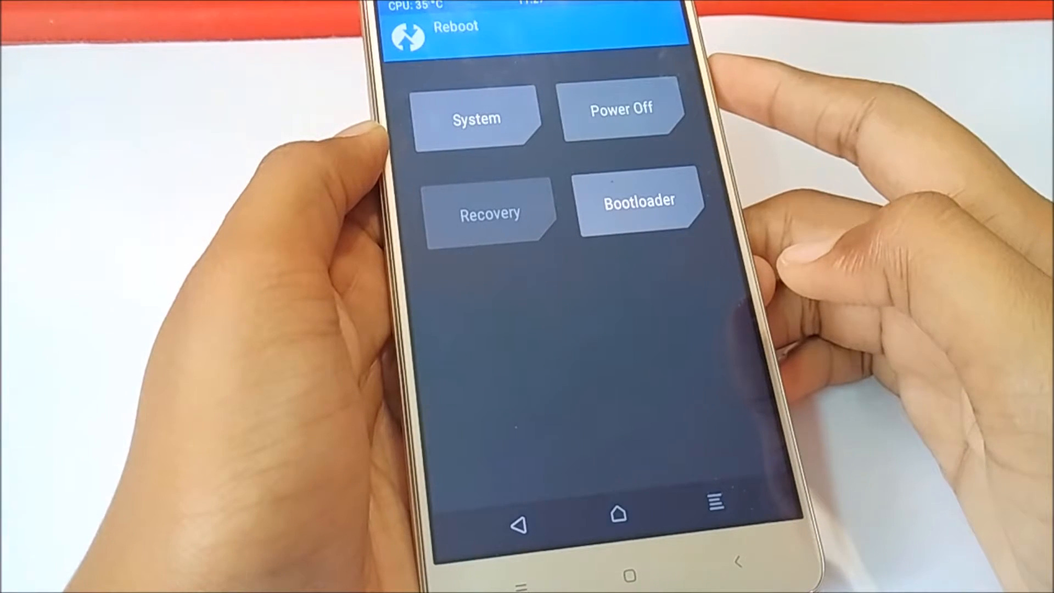
Step: Reboot the phone from TWRP into the installed recovery
left_click(492, 213)
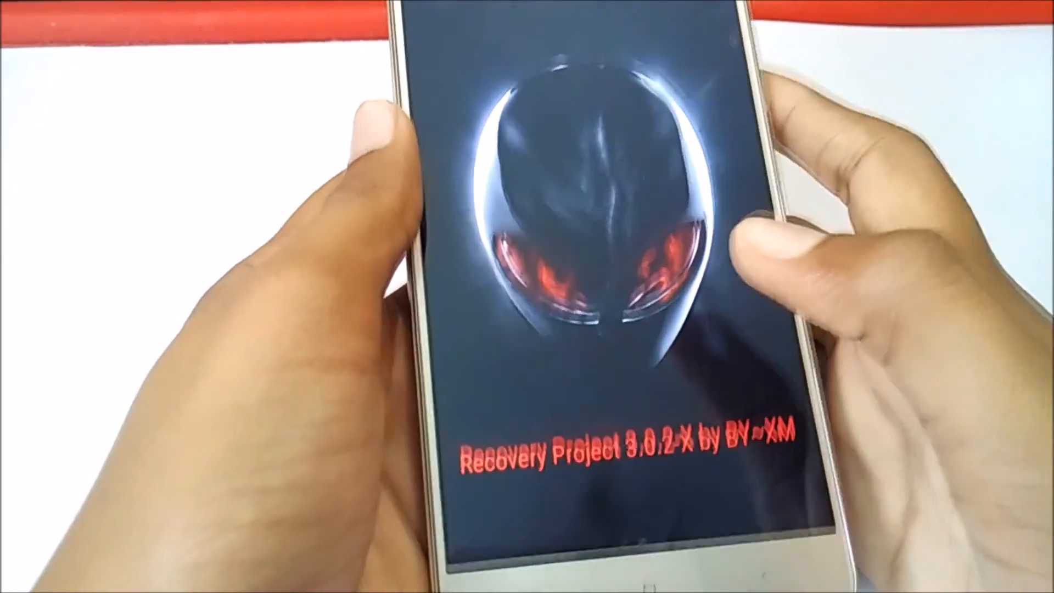